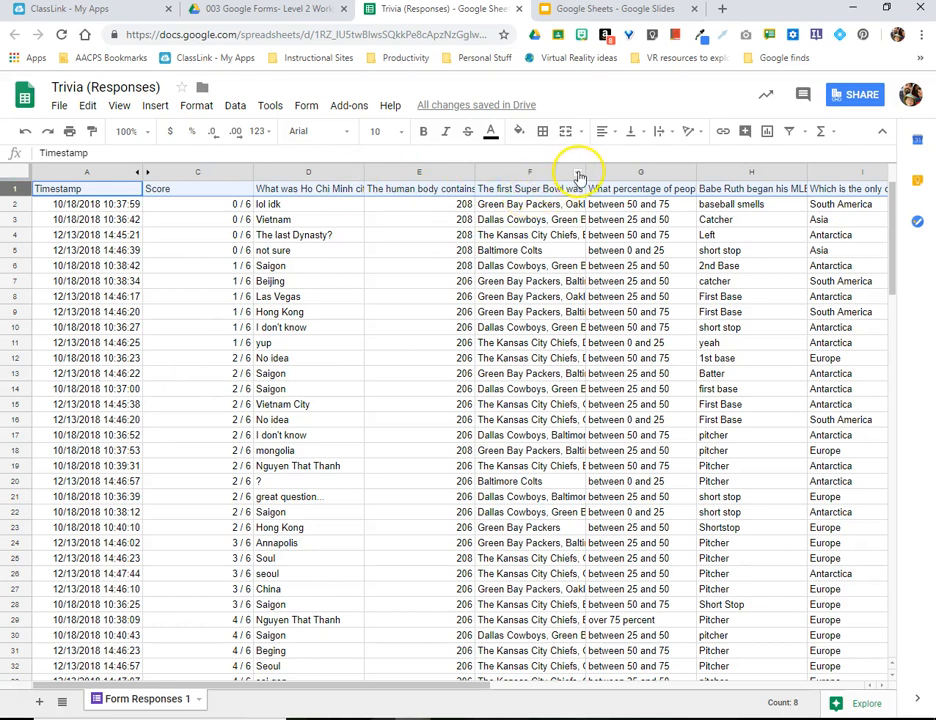
Step: Sort the whole sheet A–Z by column F, dragging the Timestamp header down into the data
{"action": "right_click", "coordinate": [530, 188]}
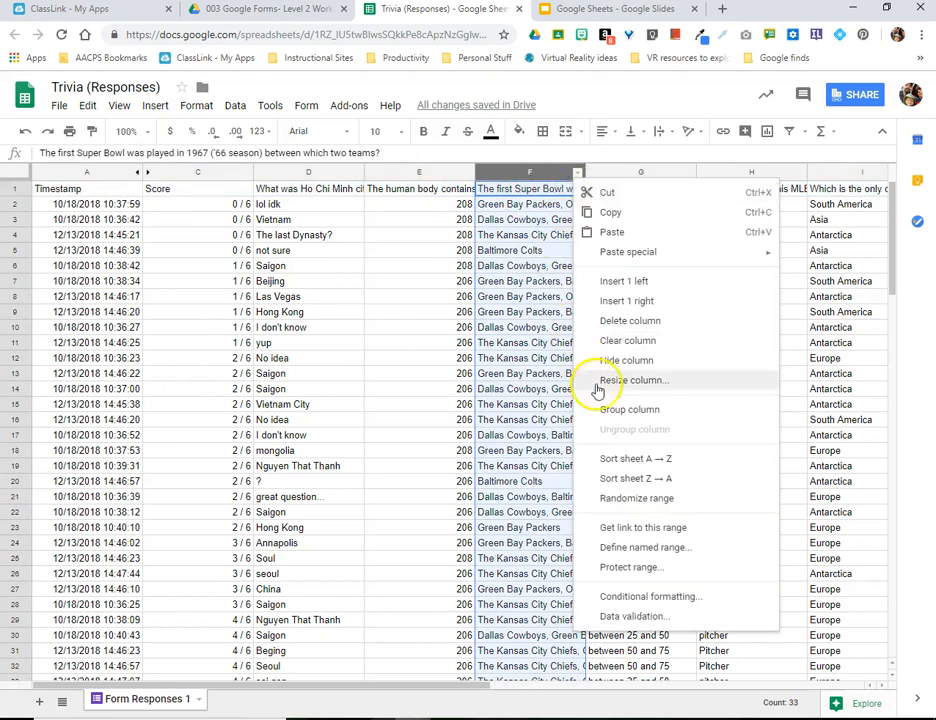
{"action": "mouse_move", "coordinate": [628, 468]}
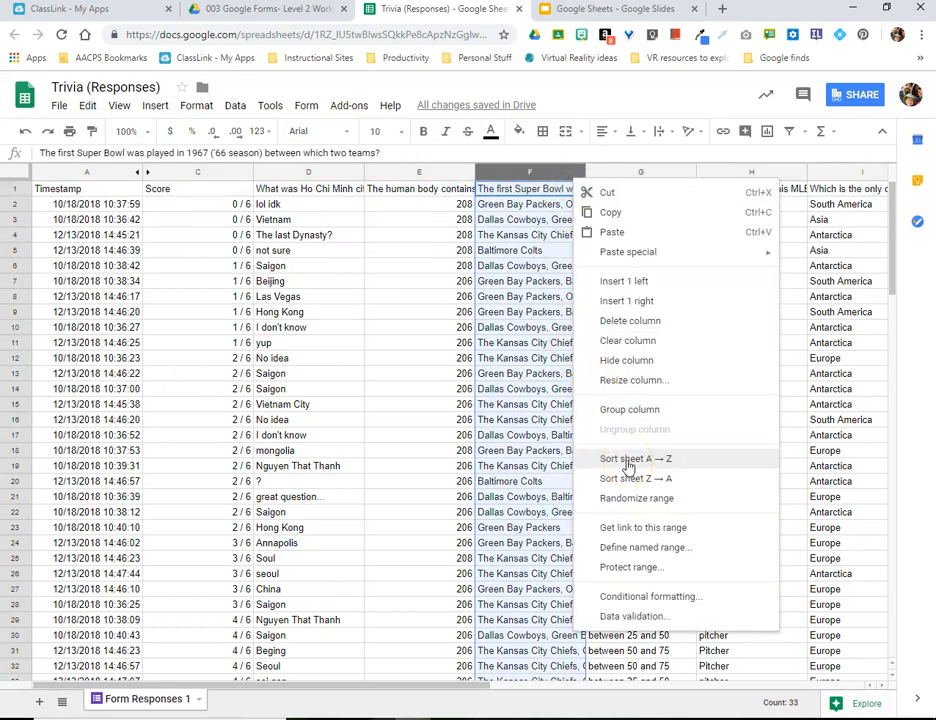
{"action": "left_click", "coordinate": [634, 458]}
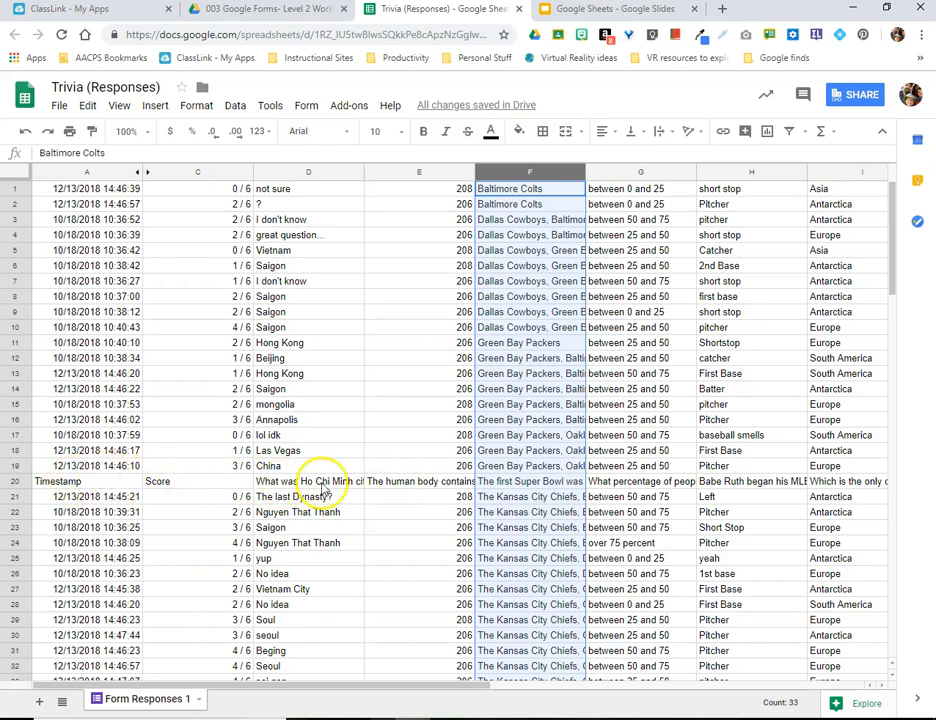
{"action": "mouse_move", "coordinate": [212, 490]}
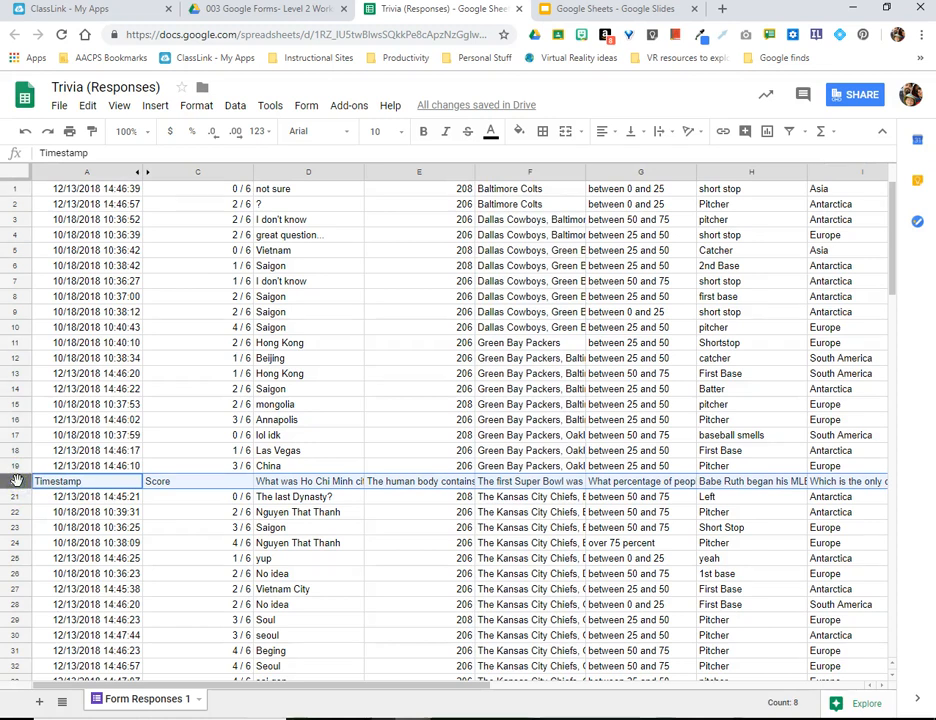
Step: Undo the sort and freeze 1 row so the Timestamp header stays on top
{"action": "left_click", "coordinate": [530, 172]}
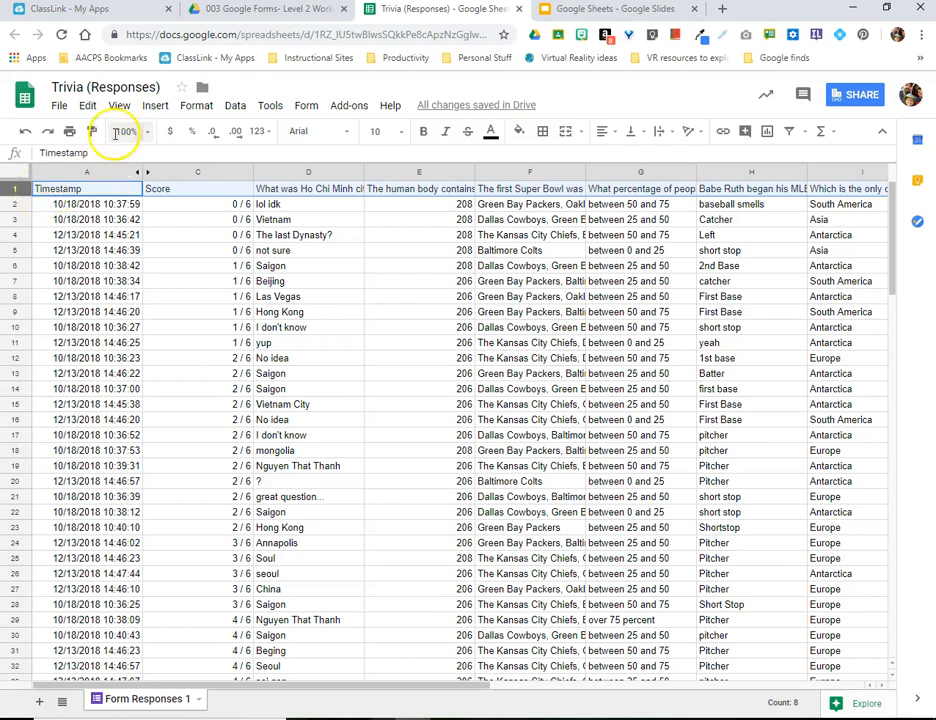
{"action": "left_click", "coordinate": [108, 104]}
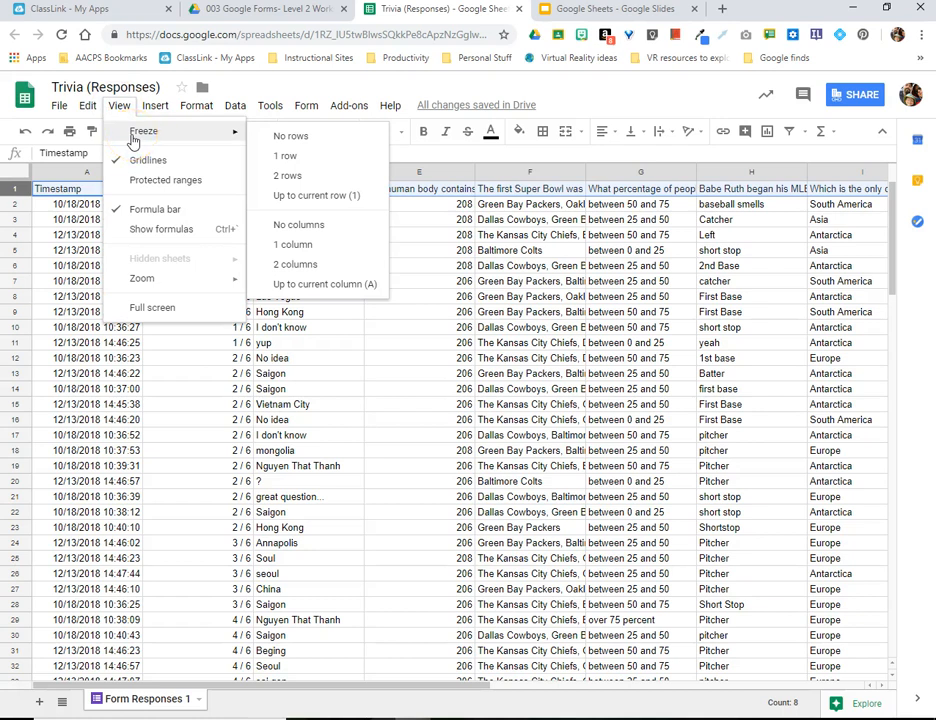
{"action": "mouse_move", "coordinate": [290, 160]}
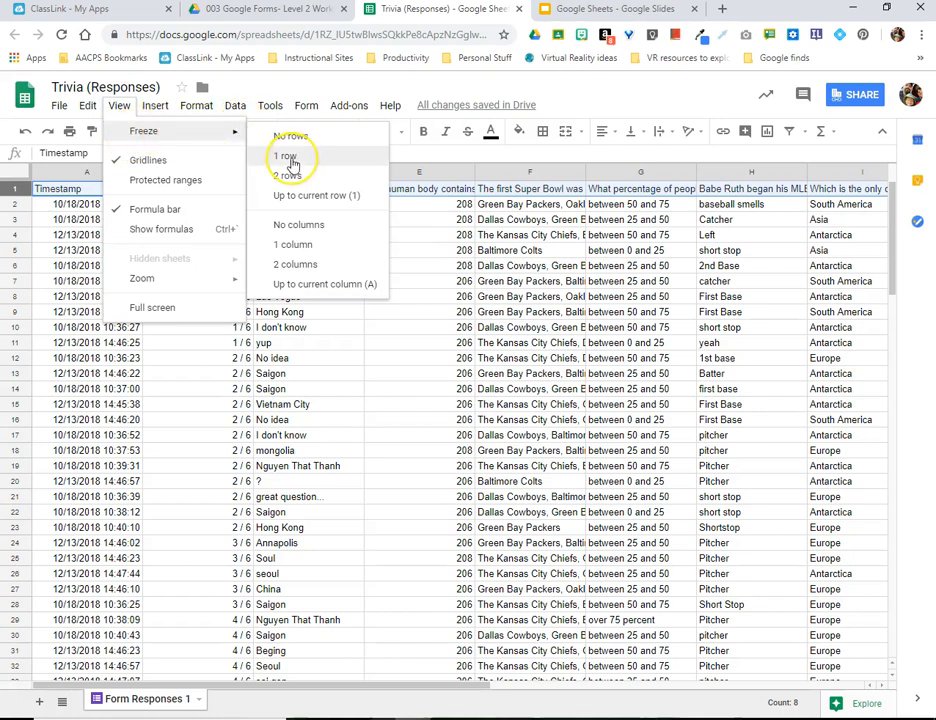
{"action": "left_click", "coordinate": [284, 156]}
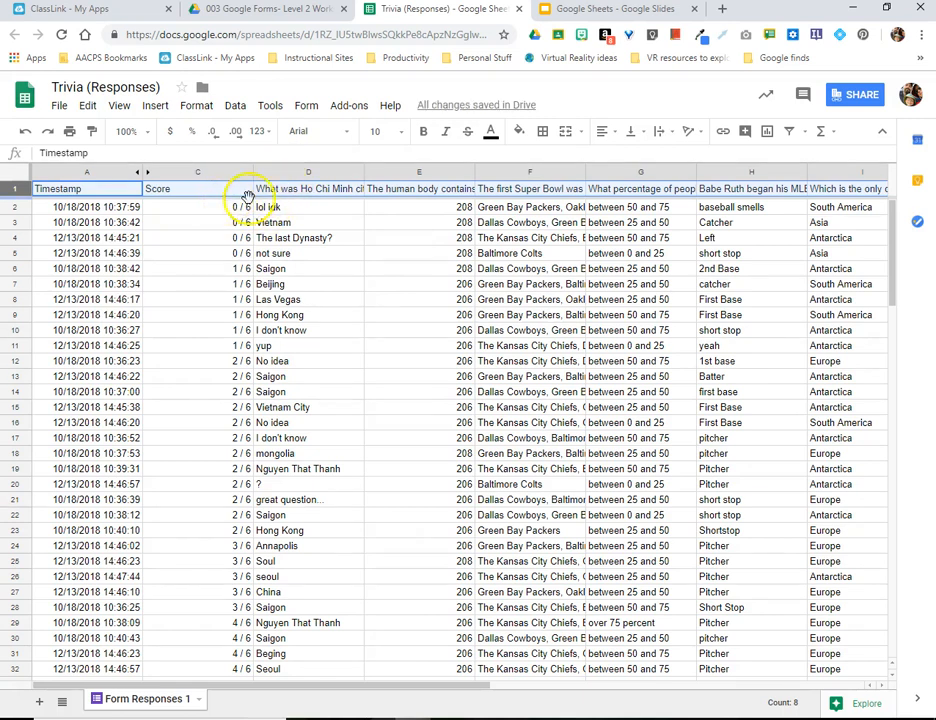
{"action": "mouse_move", "coordinate": [332, 204]}
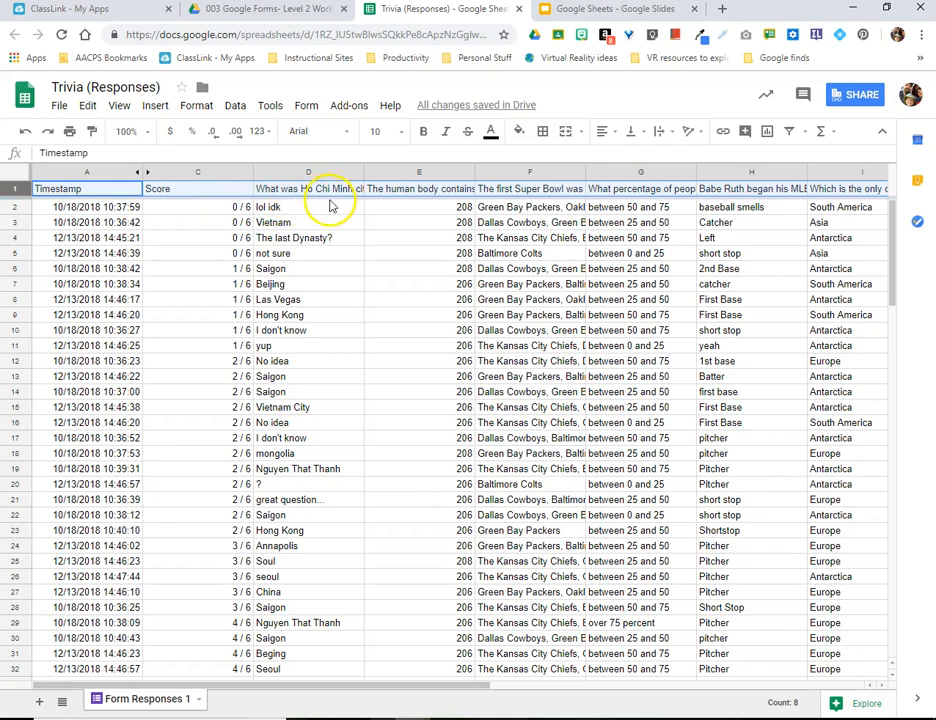
{"action": "mouse_move", "coordinate": [360, 196]}
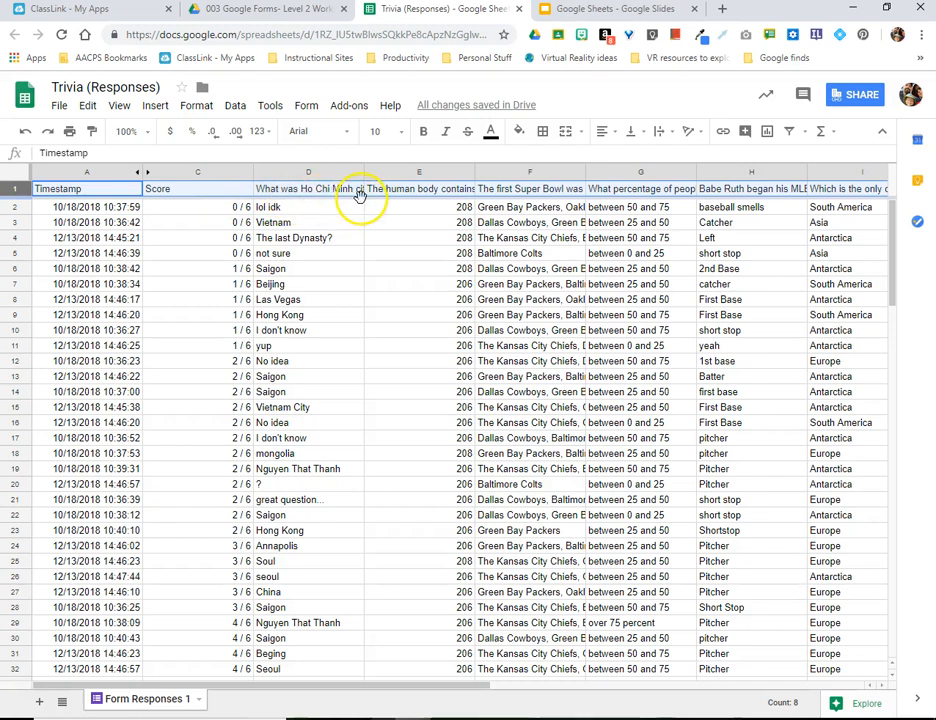
{"action": "mouse_move", "coordinate": [172, 206]}
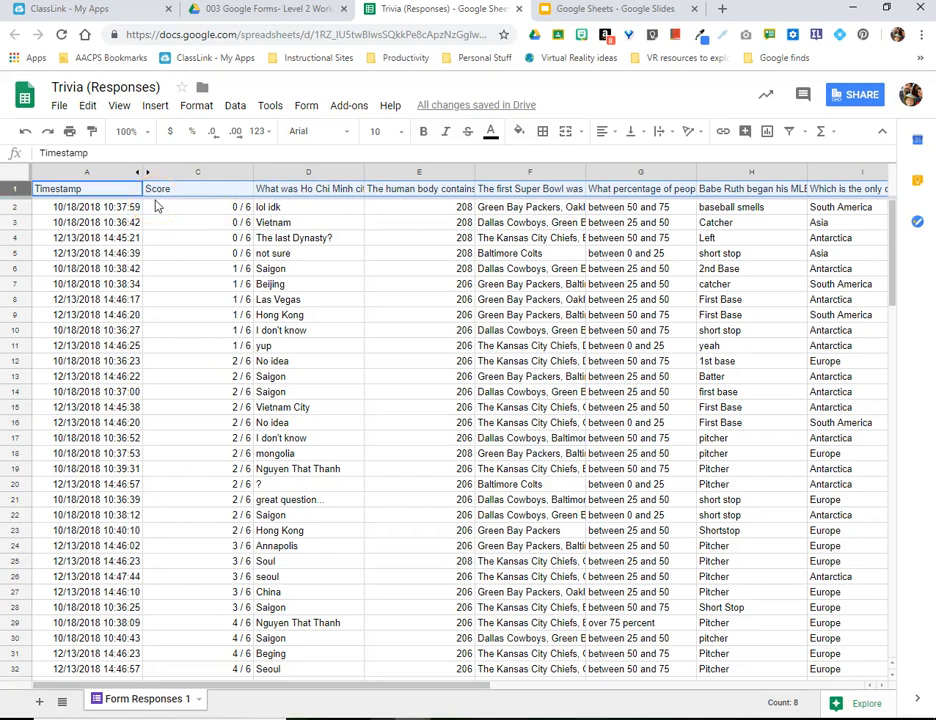
{"action": "mouse_move", "coordinate": [156, 192]}
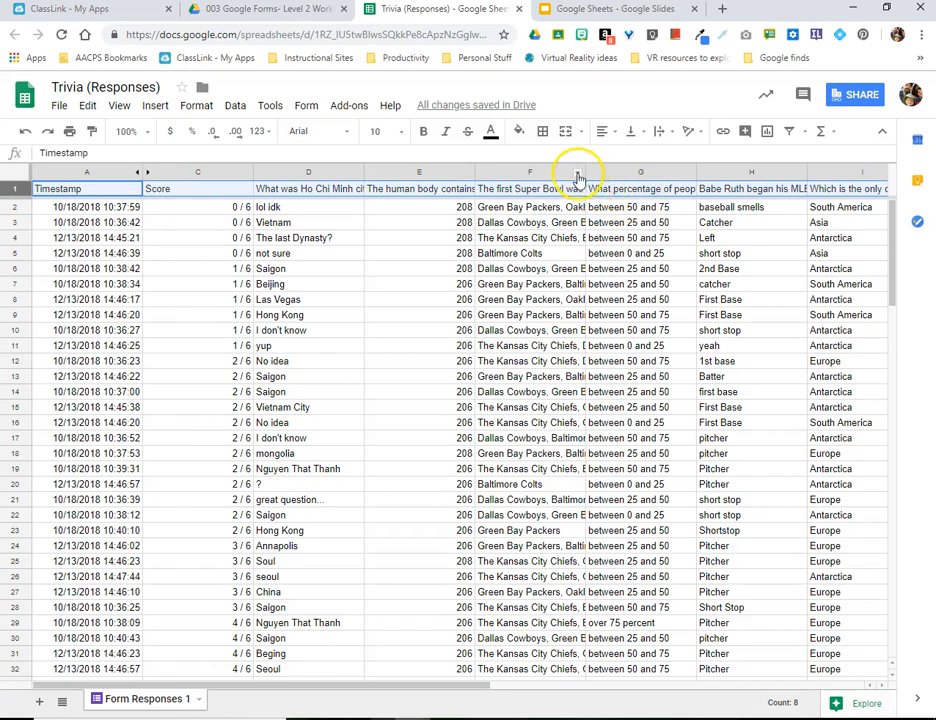
Step: Sort responses A–Z by column F with the frozen header staying at row 1
{"action": "left_click", "coordinate": [530, 172]}
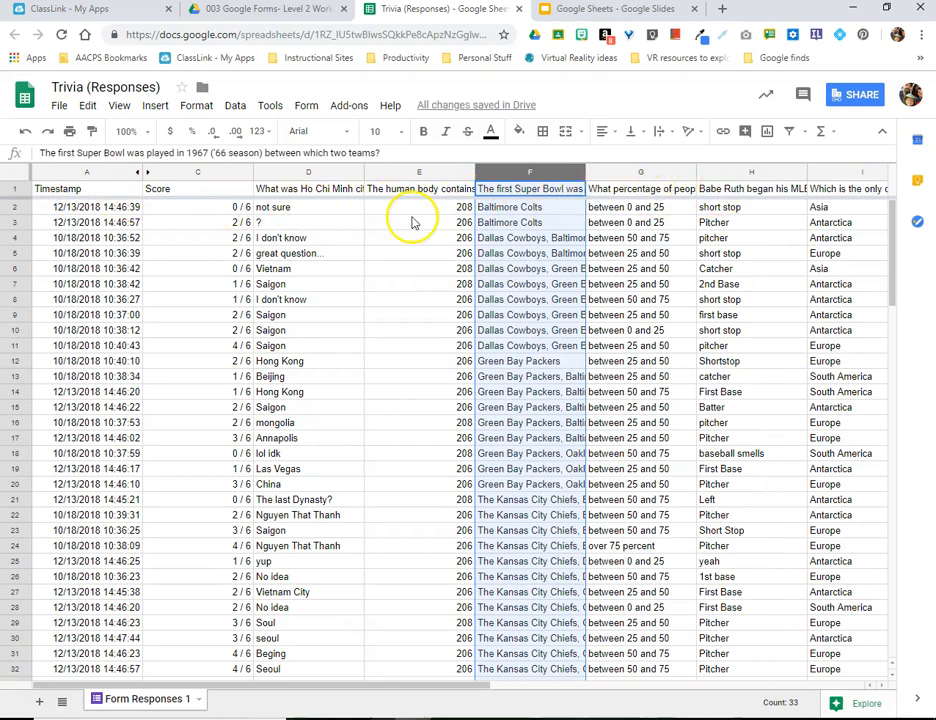
{"action": "mouse_move", "coordinate": [382, 222]}
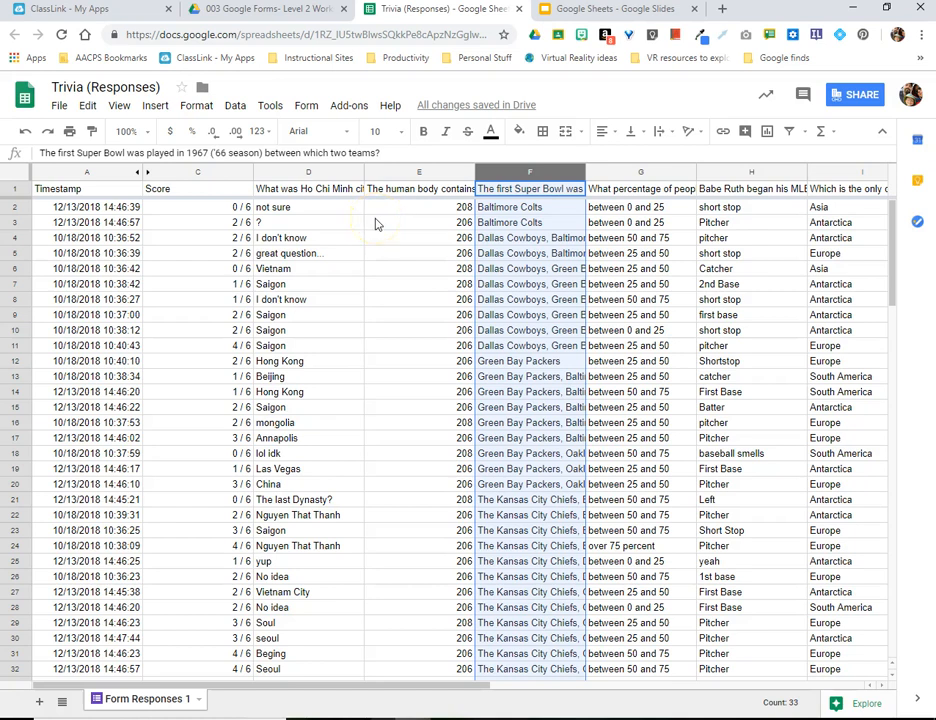
{"action": "left_click", "coordinate": [96, 360]}
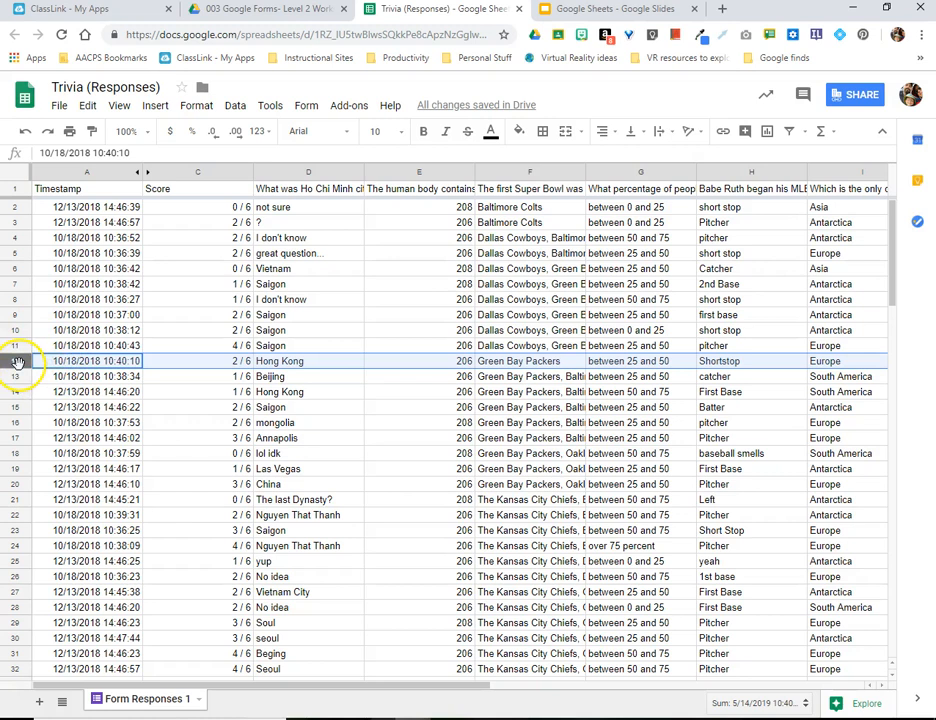
Step: Re-sort responses A–Z by the Babe Ruth column I, header still frozen on top
{"action": "left_click", "coordinate": [120, 104]}
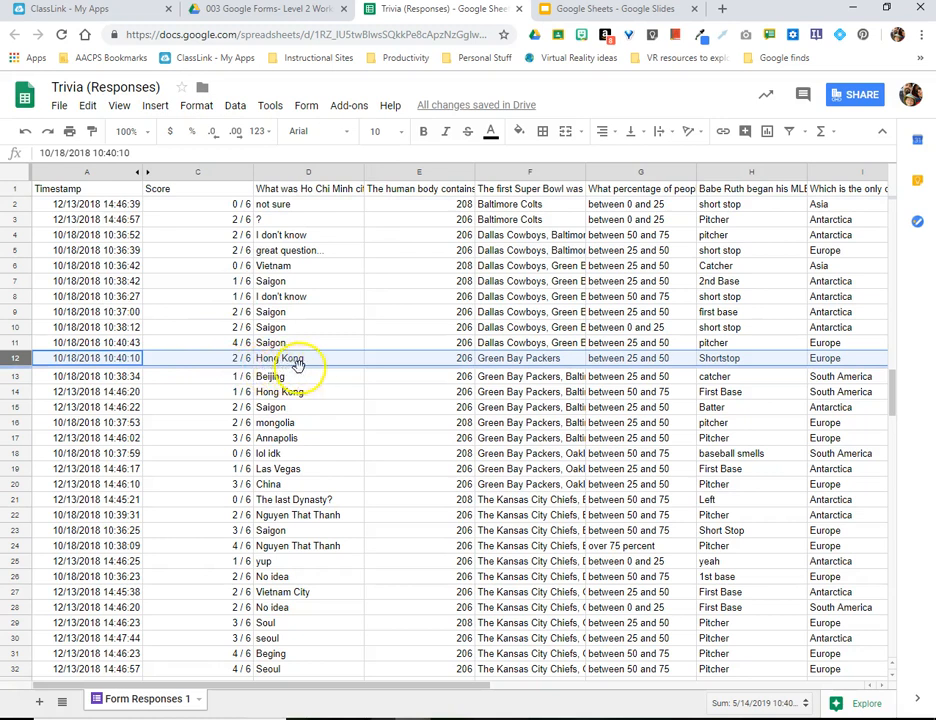
{"action": "mouse_move", "coordinate": [144, 378]}
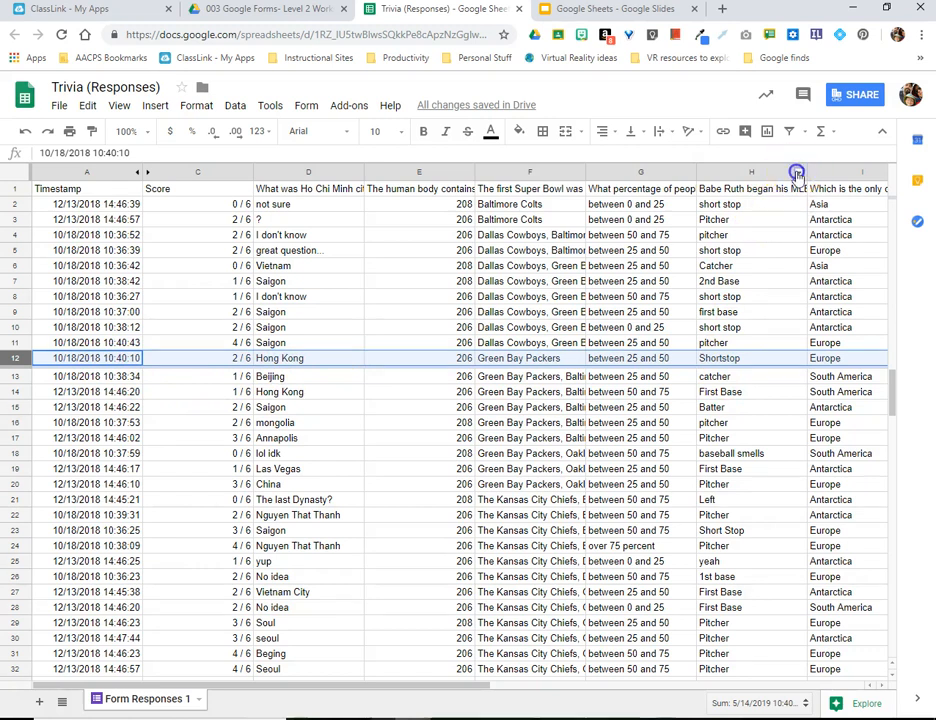
{"action": "right_click", "coordinate": [752, 172]}
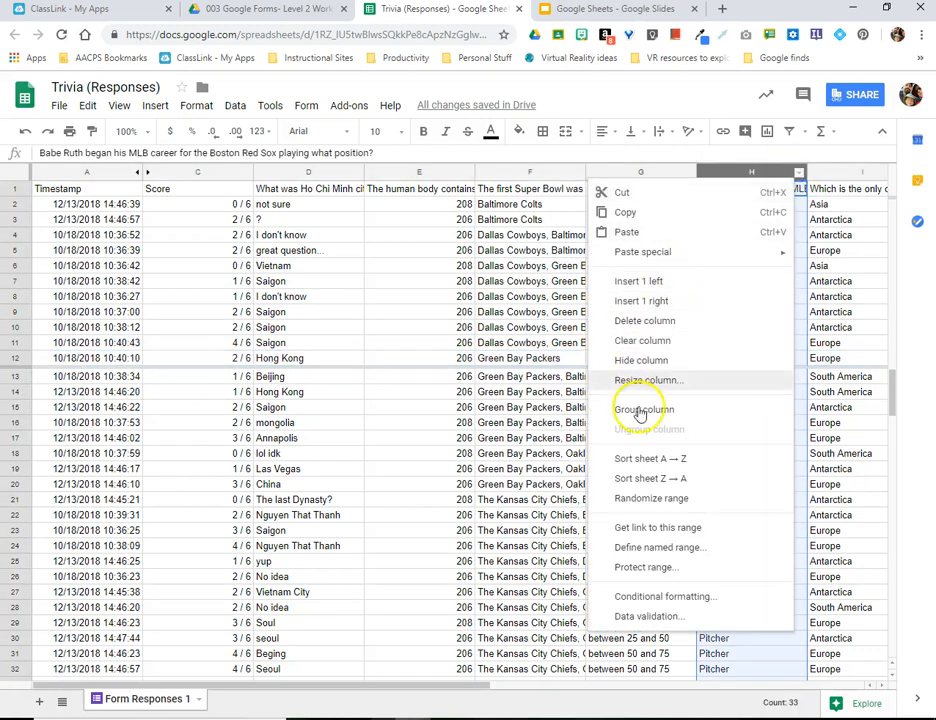
{"action": "left_click", "coordinate": [648, 458]}
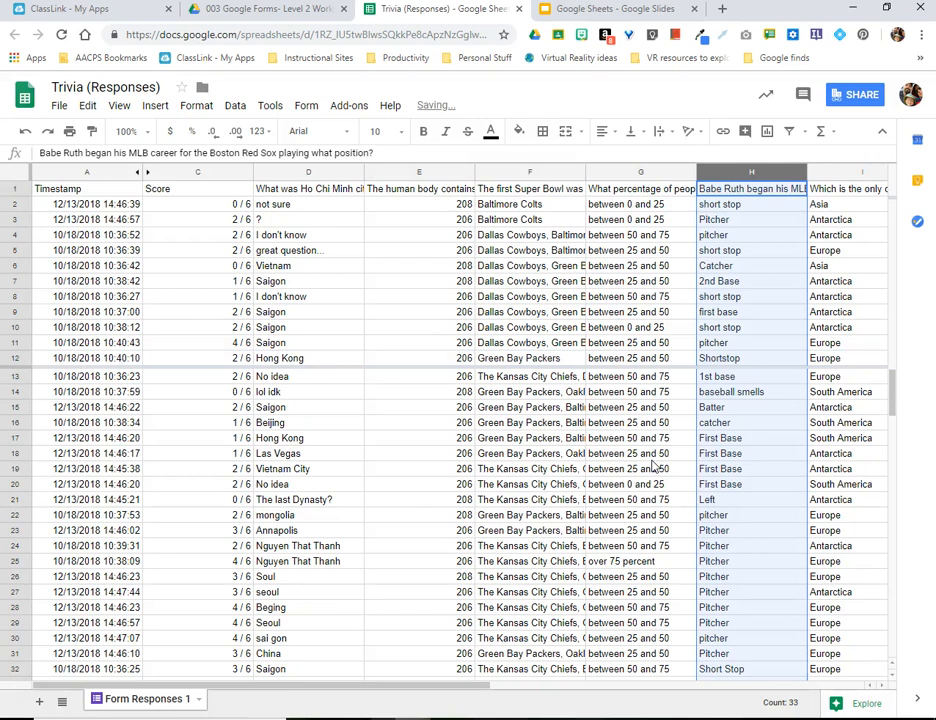